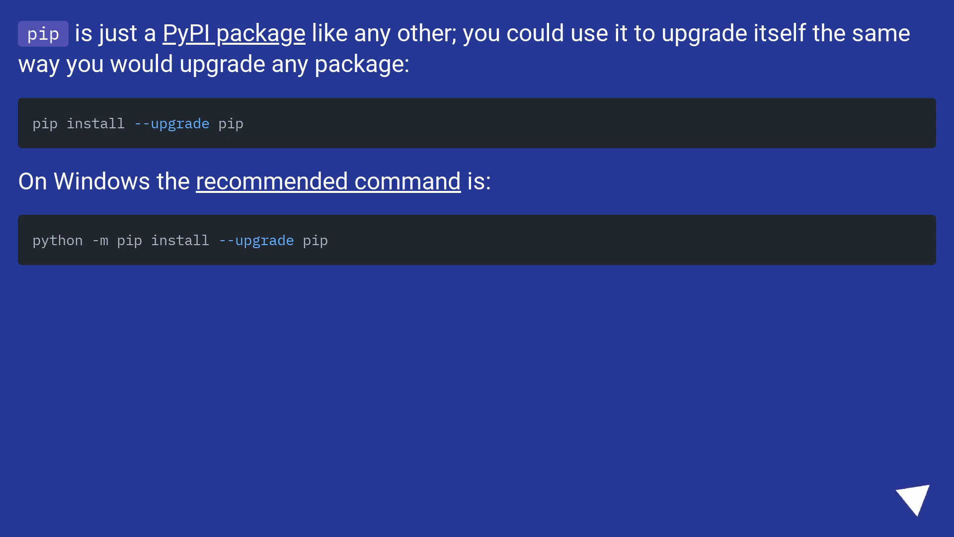
click(925, 494)
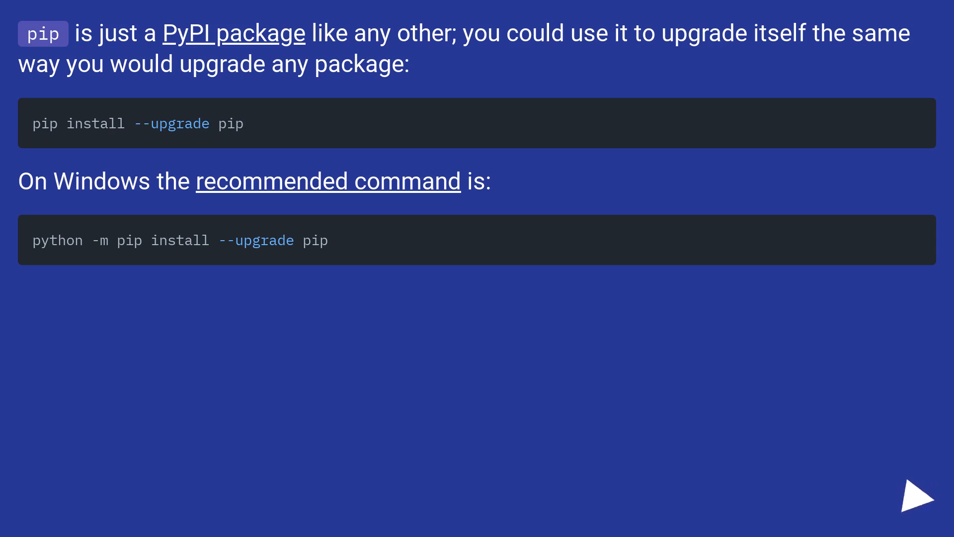
click(915, 495)
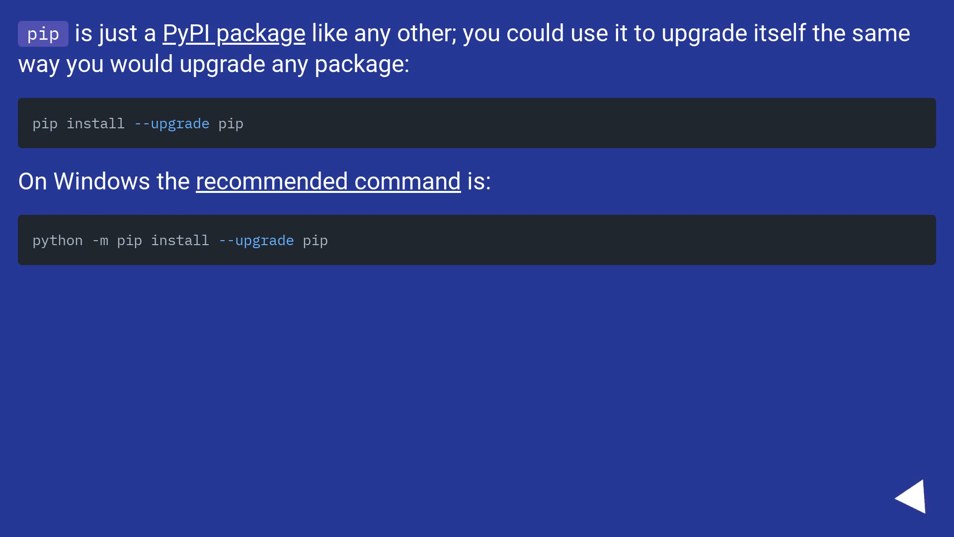
click(916, 490)
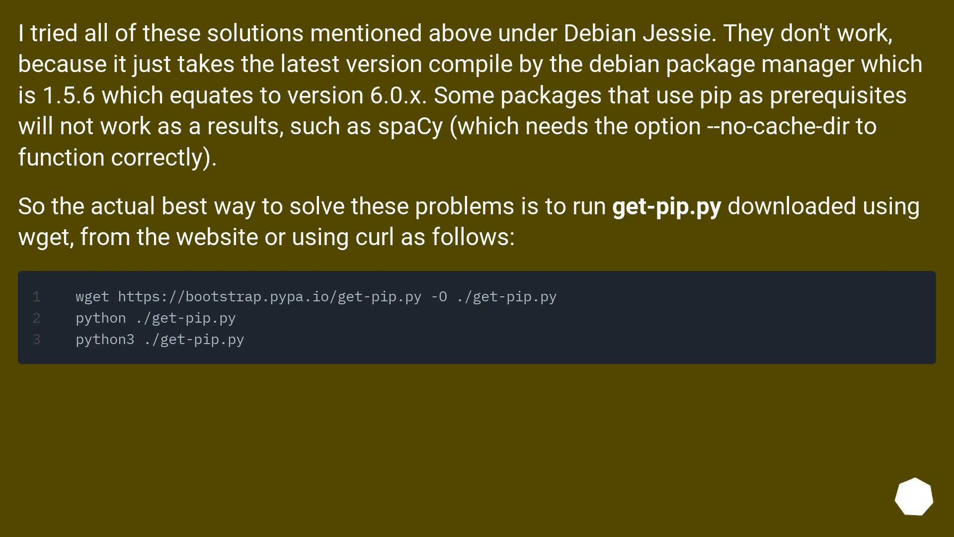
scroll(down, 3)
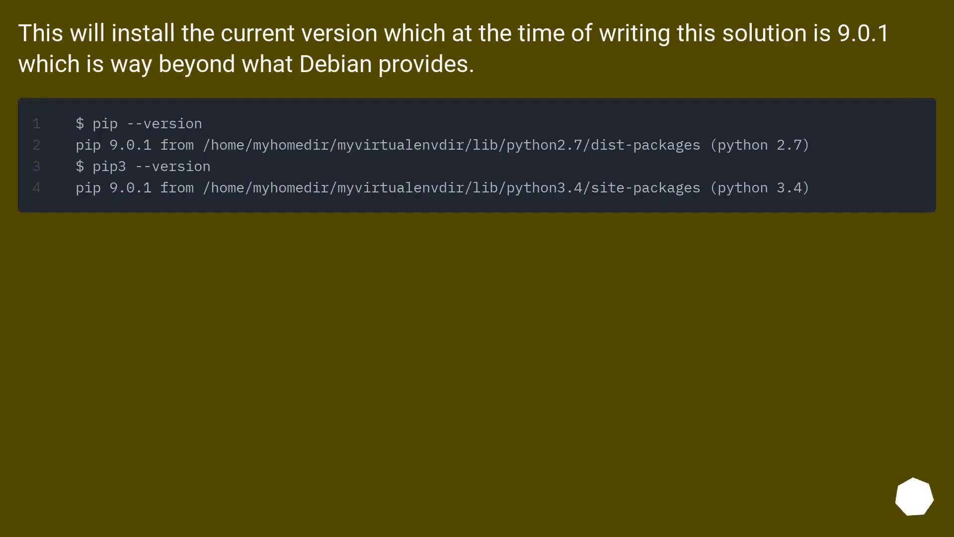